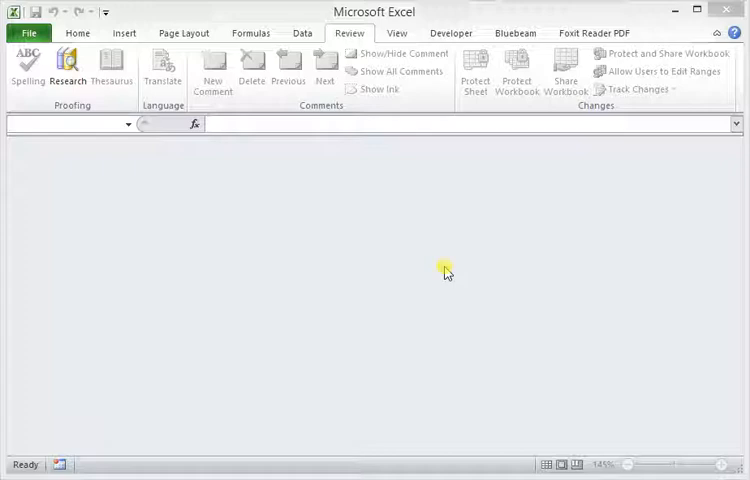
mouse_move(440, 264)
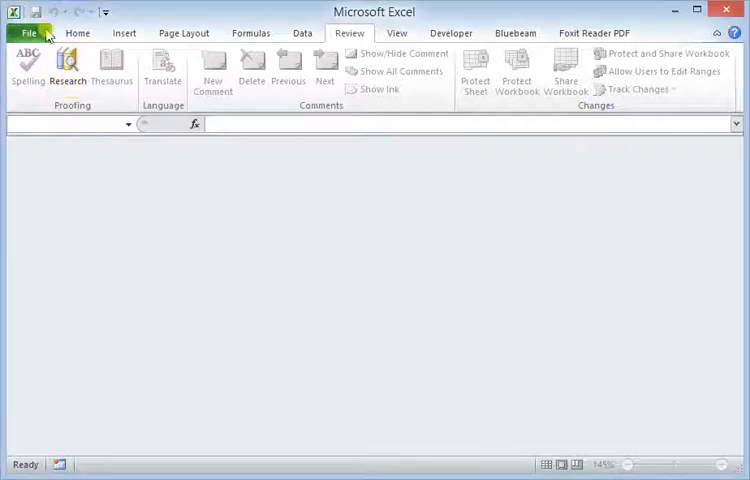
Step: Show the recent workbooks and places list from the File menu
left_click(28, 32)
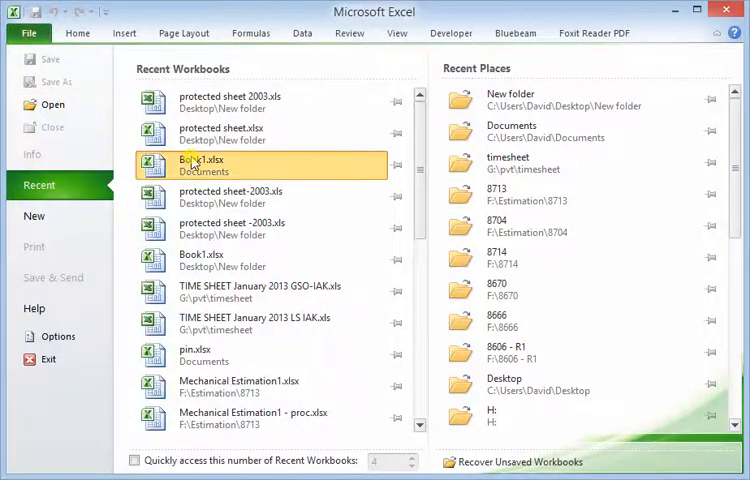
Step: Open Book1 from Recent and password-protect its sheet via Review > Protect Sheet, confirming the password twice
left_click(204, 164)
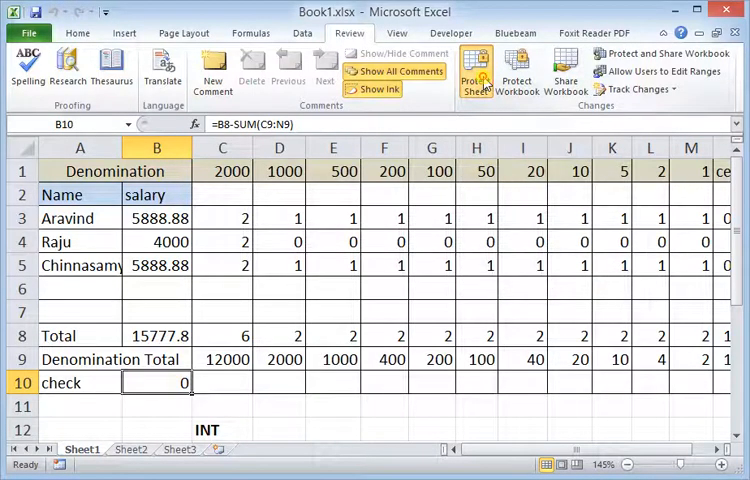
left_click(476, 70)
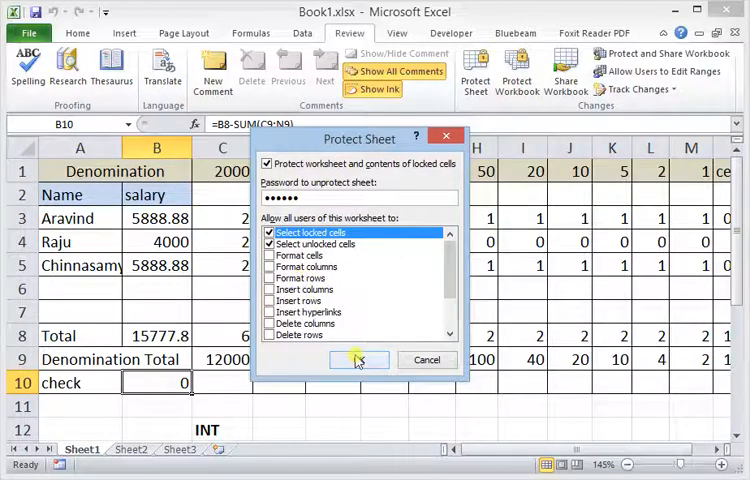
left_click(358, 360)
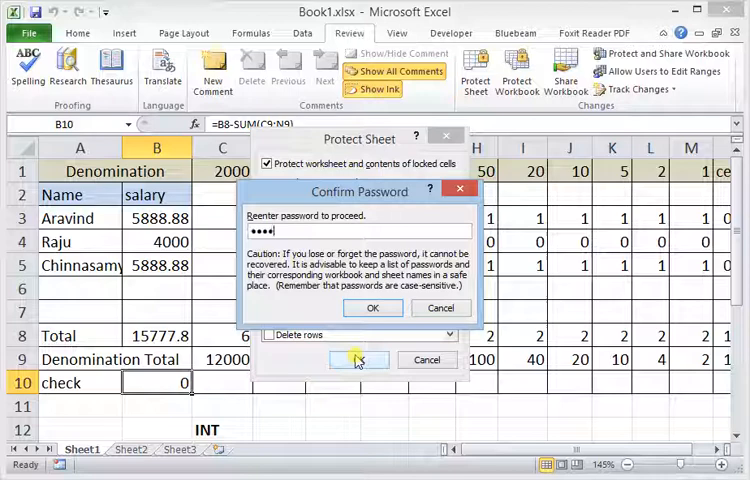
left_click(372, 308)
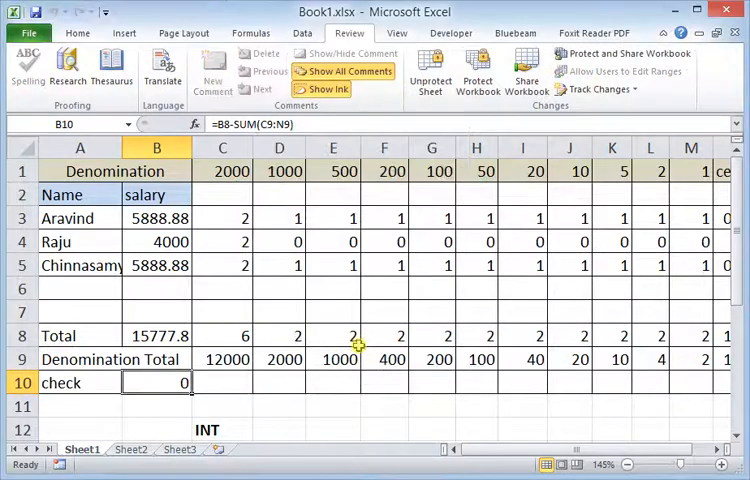
mouse_move(76, 32)
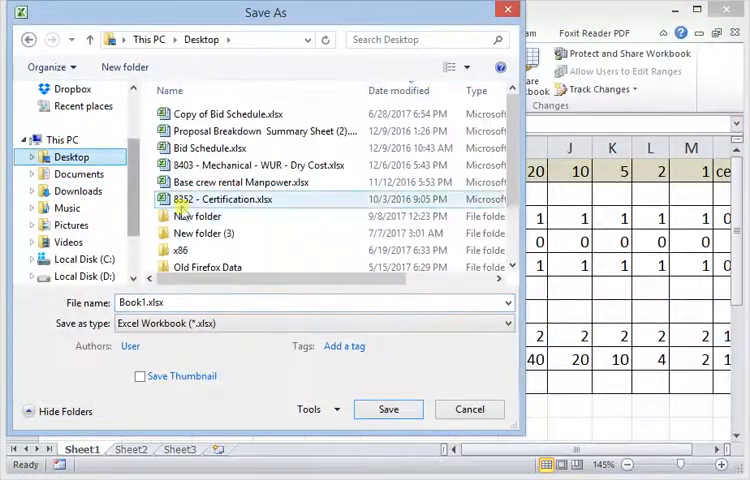
Step: Save the workbook as 'protected sheet.xlsx' inside New folder on the Desktop
double_click(196, 216)
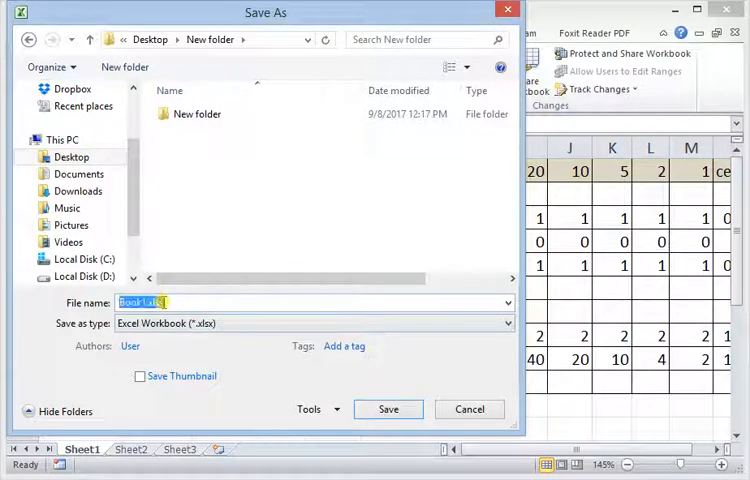
type("pr")
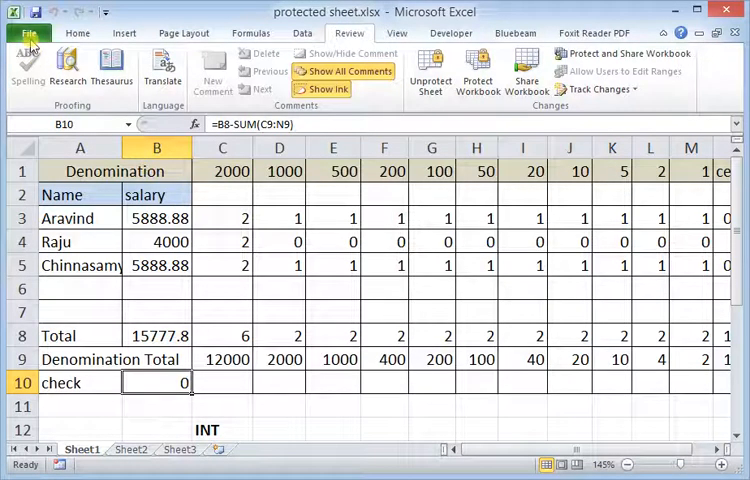
Step: Save a copy as 'protected sheet-2003.xls' in Excel 97-2003 Workbook format, continuing past the Compatibility Checker
left_click(28, 32)
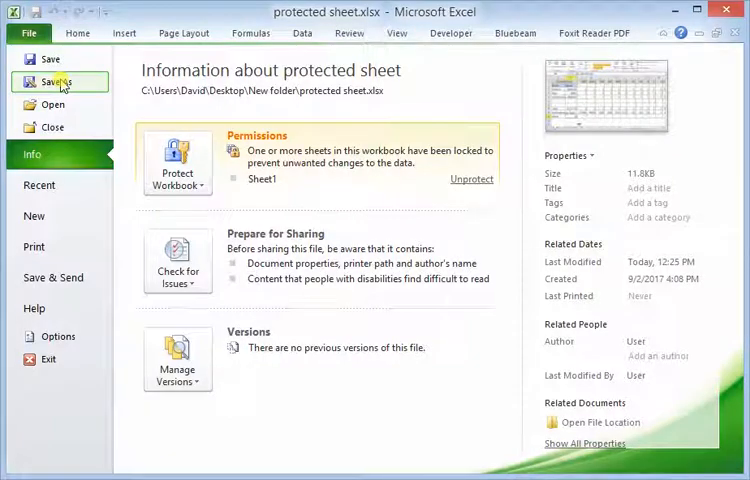
left_click(56, 80)
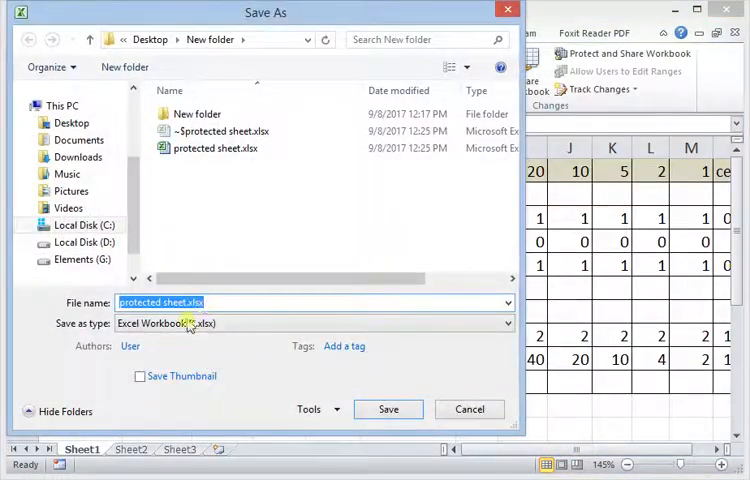
left_click(310, 322)
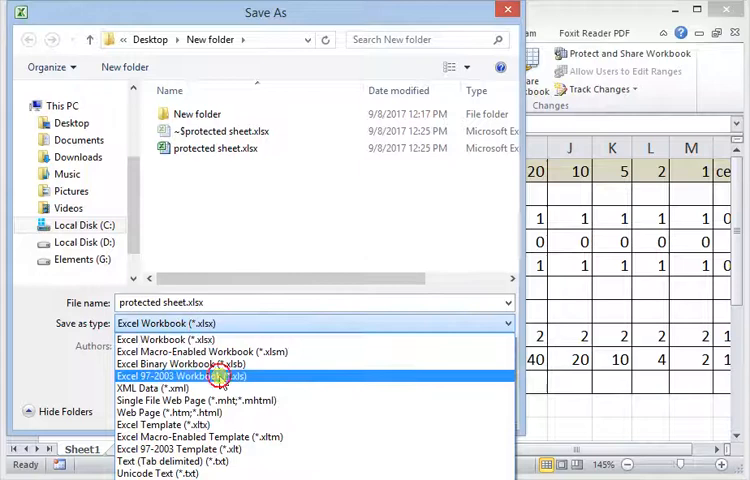
left_click(184, 376)
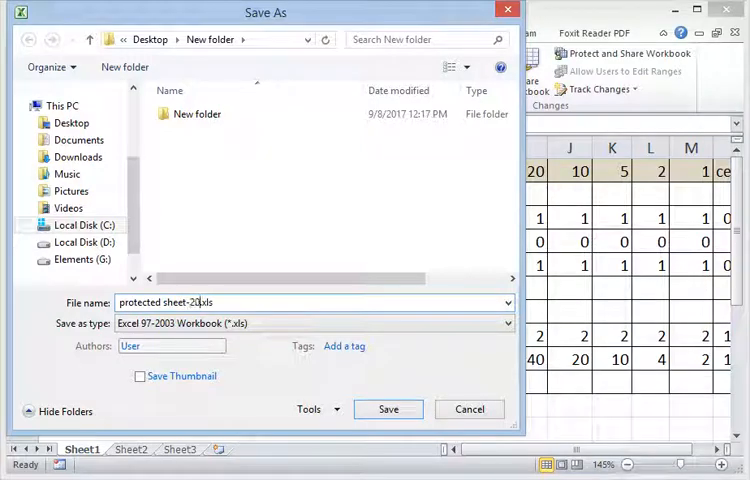
left_click(388, 408)
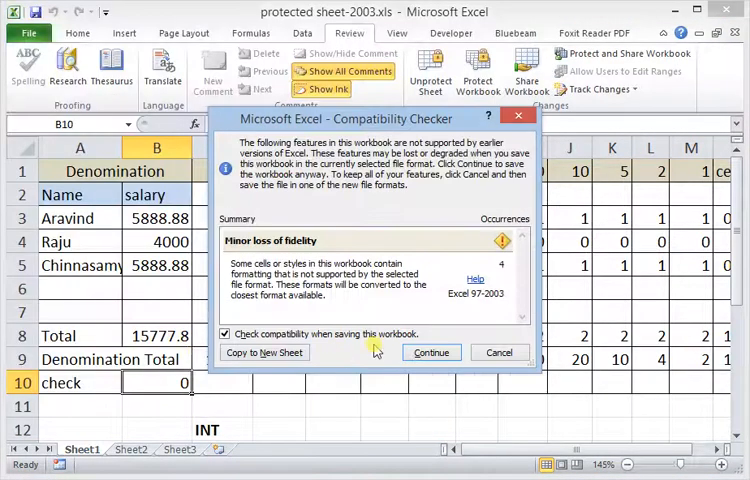
left_click(430, 352)
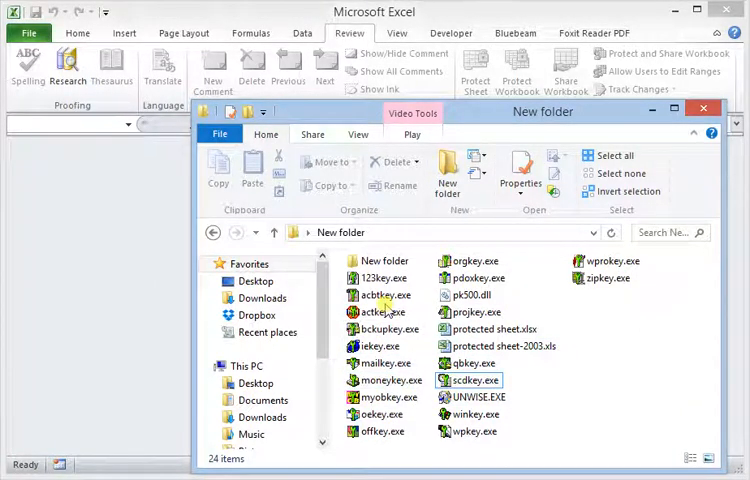
Step: Launch offkey.exe from New folder to start Office Key Password Recovery
left_click(378, 432)
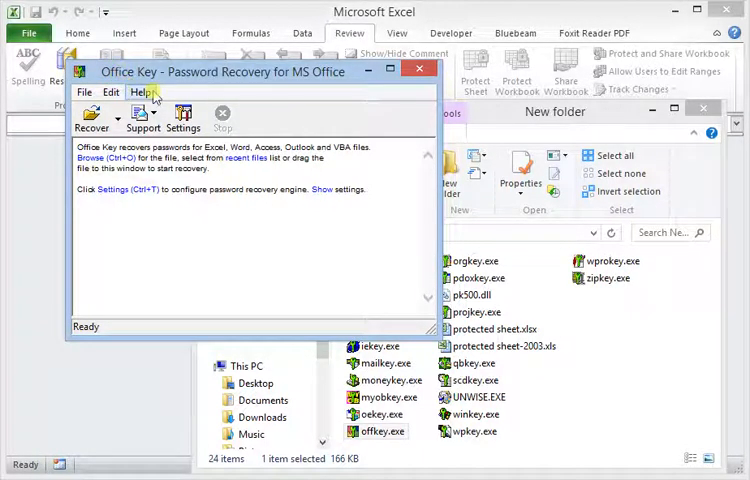
left_click(140, 92)
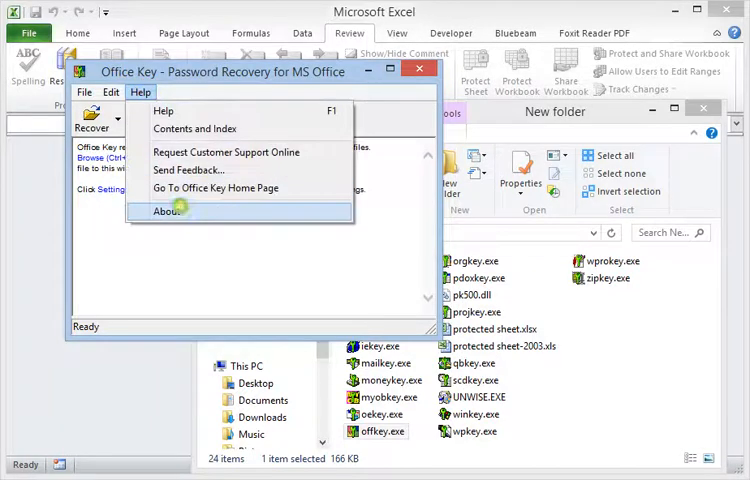
left_click(168, 212)
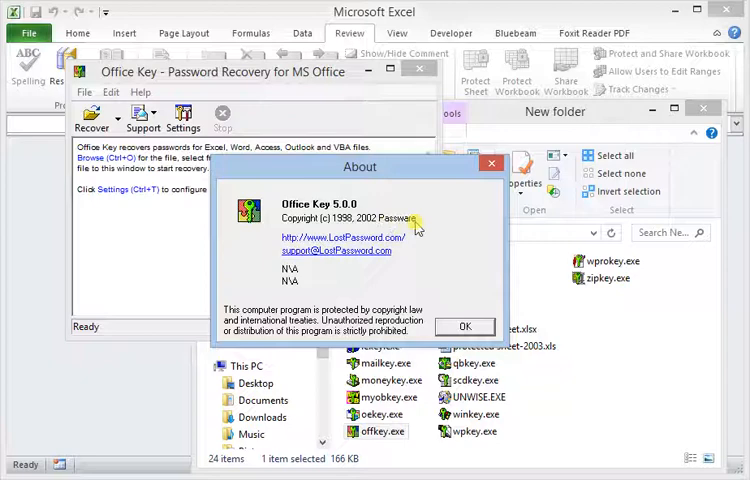
mouse_move(408, 242)
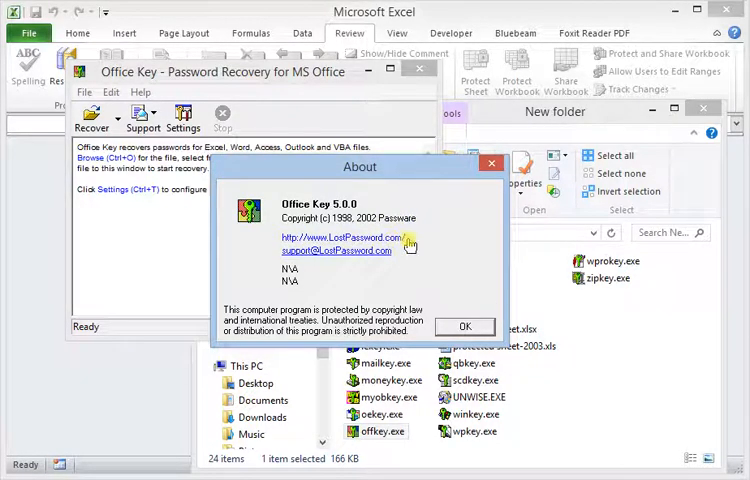
mouse_move(414, 246)
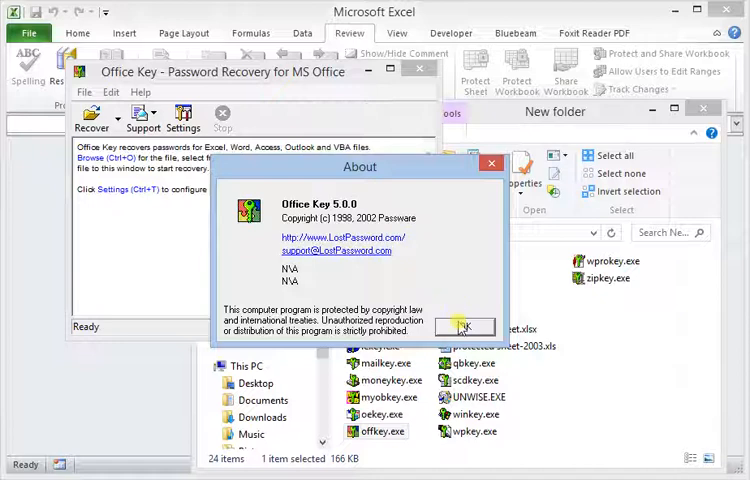
left_click(464, 328)
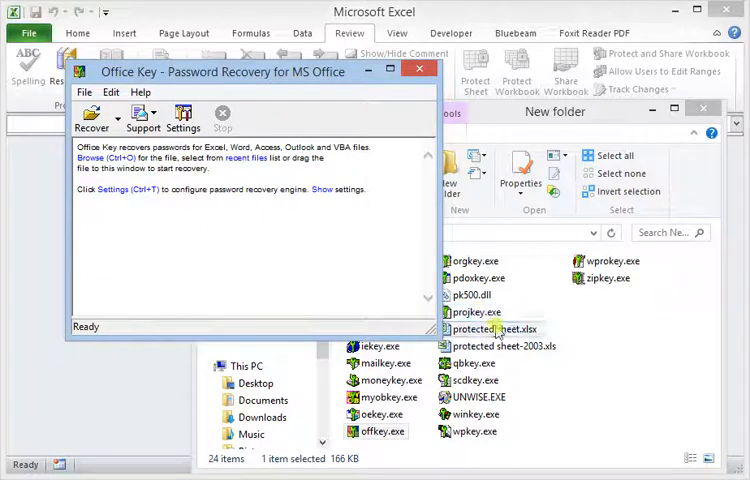
Step: Feed protected sheet.xlsx and protected sheet-2003.xls to Office Key, dismissing the unsupported-format error, to recover the .xls sheet password
left_click(500, 346)
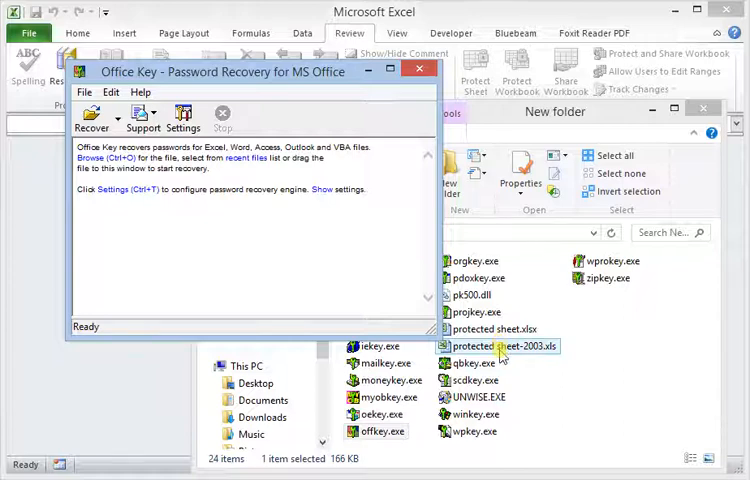
left_click(488, 328)
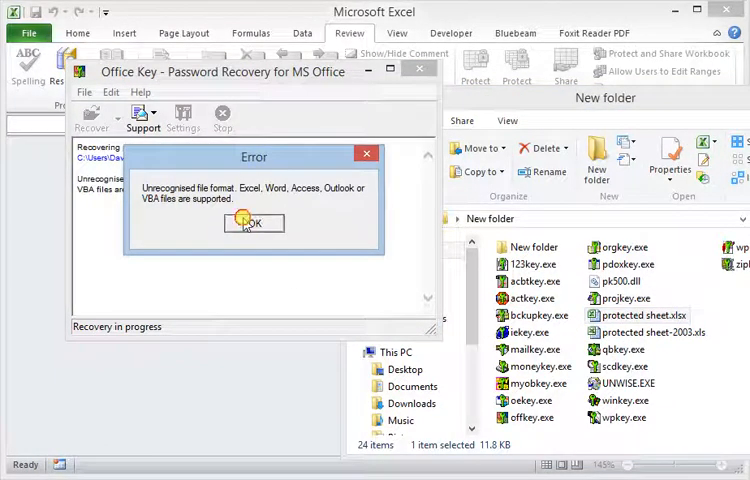
left_click(252, 222)
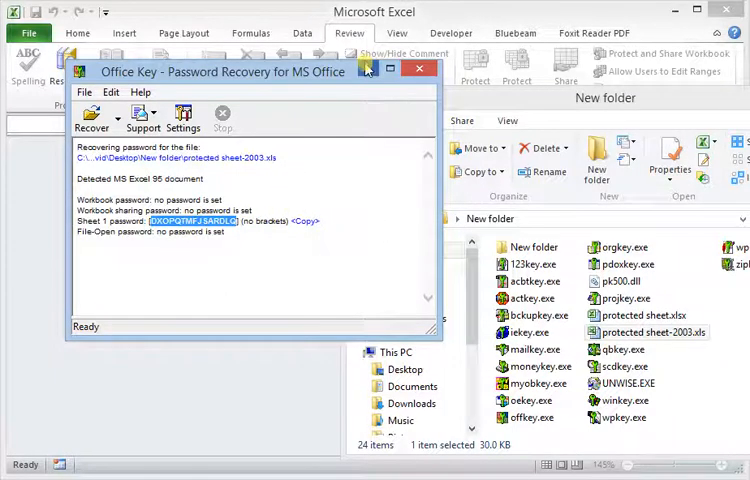
Step: Copy the recovered password, open protected sheet-2003.xls and unprotect Sheet1 with the pasted password
left_click(418, 68)
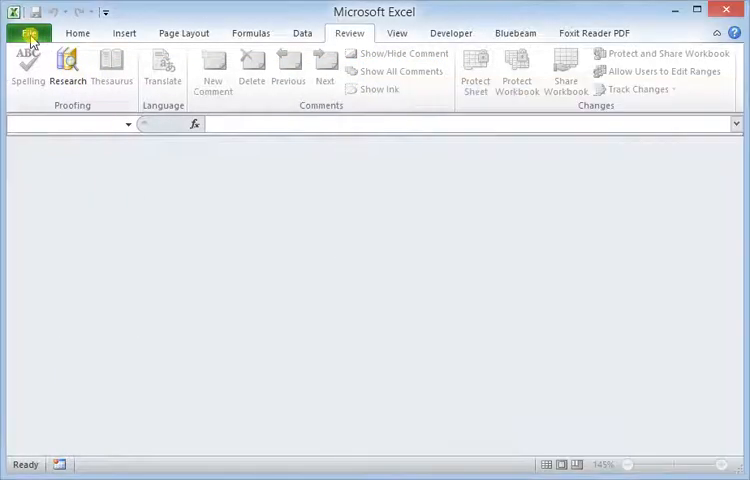
left_click(30, 32)
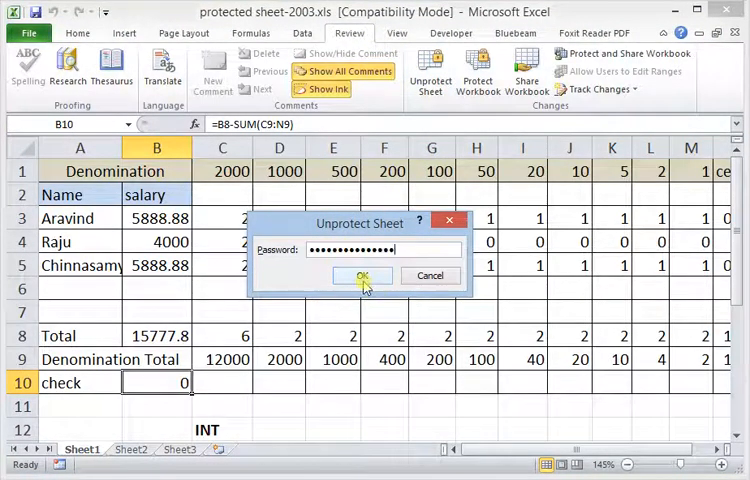
left_click(364, 276)
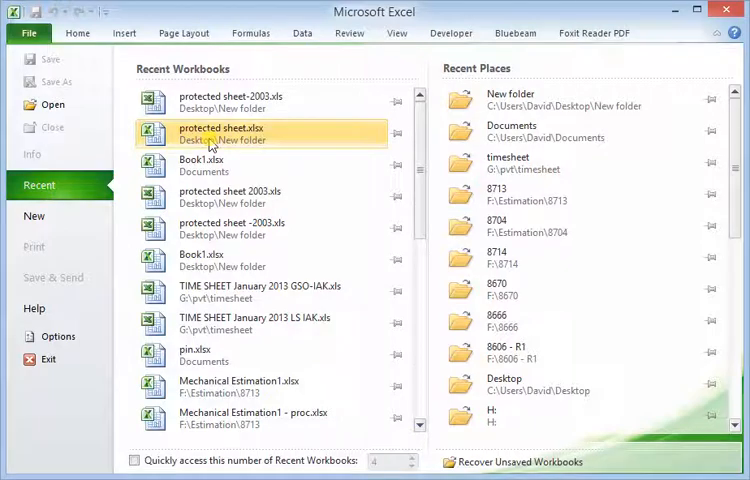
mouse_move(224, 132)
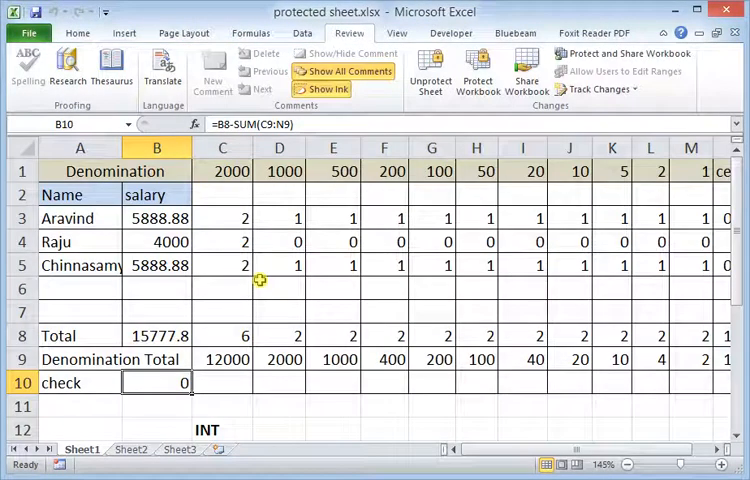
Step: Start Unprotect Sheet on protected sheet.xlsx and enter the recovered password in the prompt
left_click(428, 72)
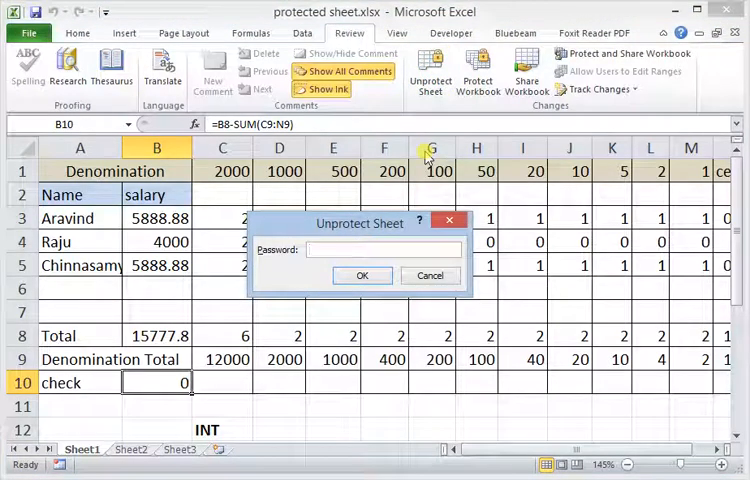
type("password")
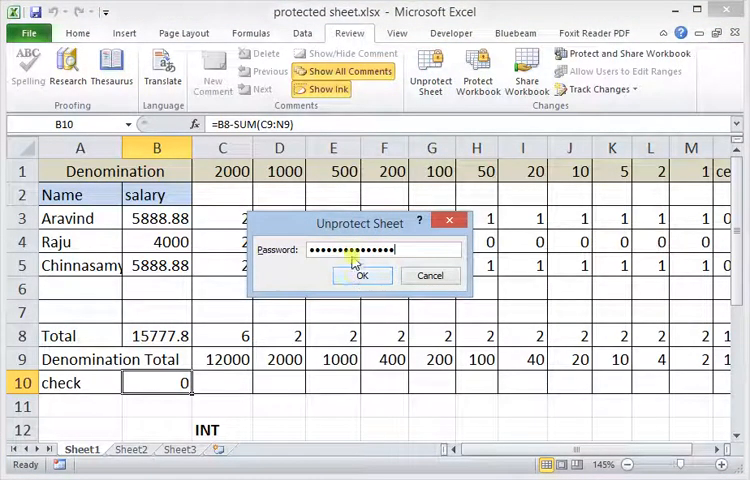